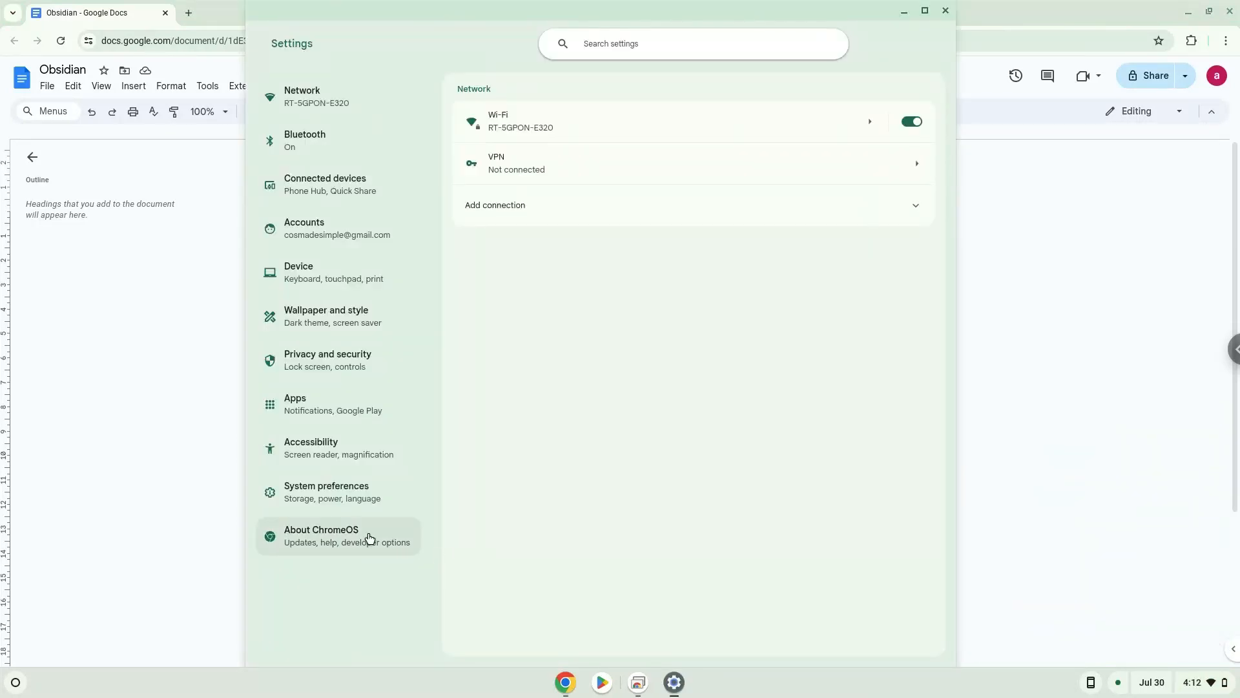
Start Linux development environment setup from the About ChromeOS page
click(322, 535)
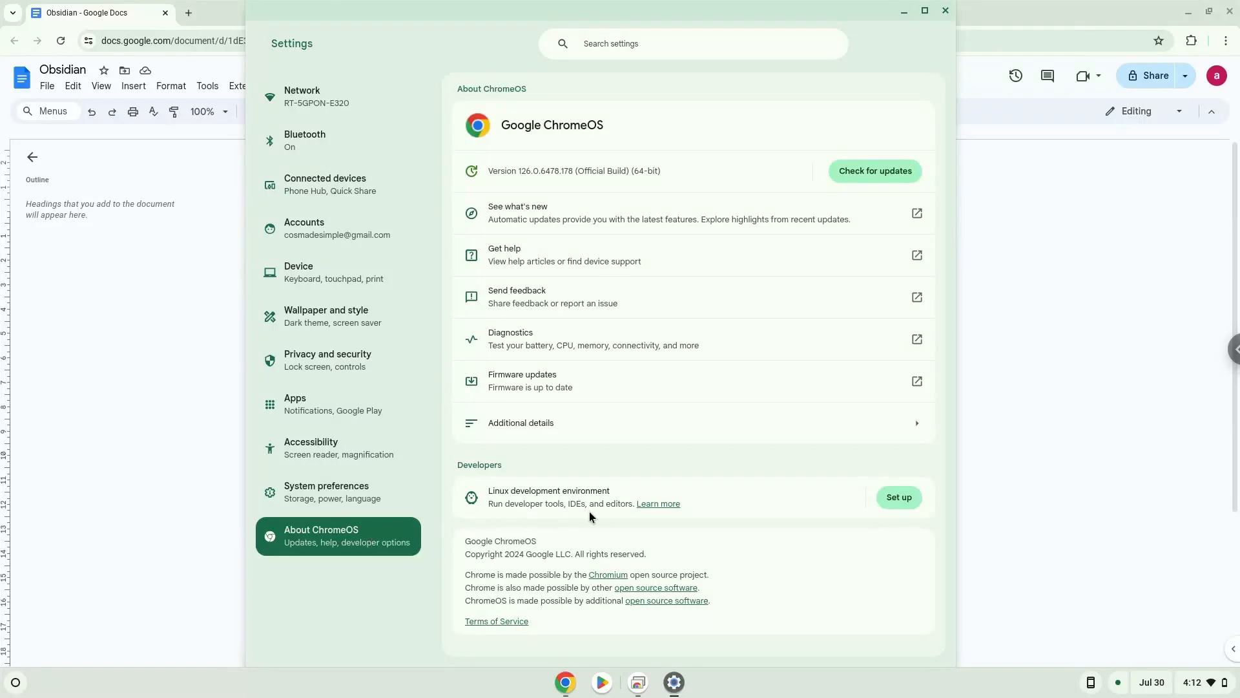
click(899, 497)
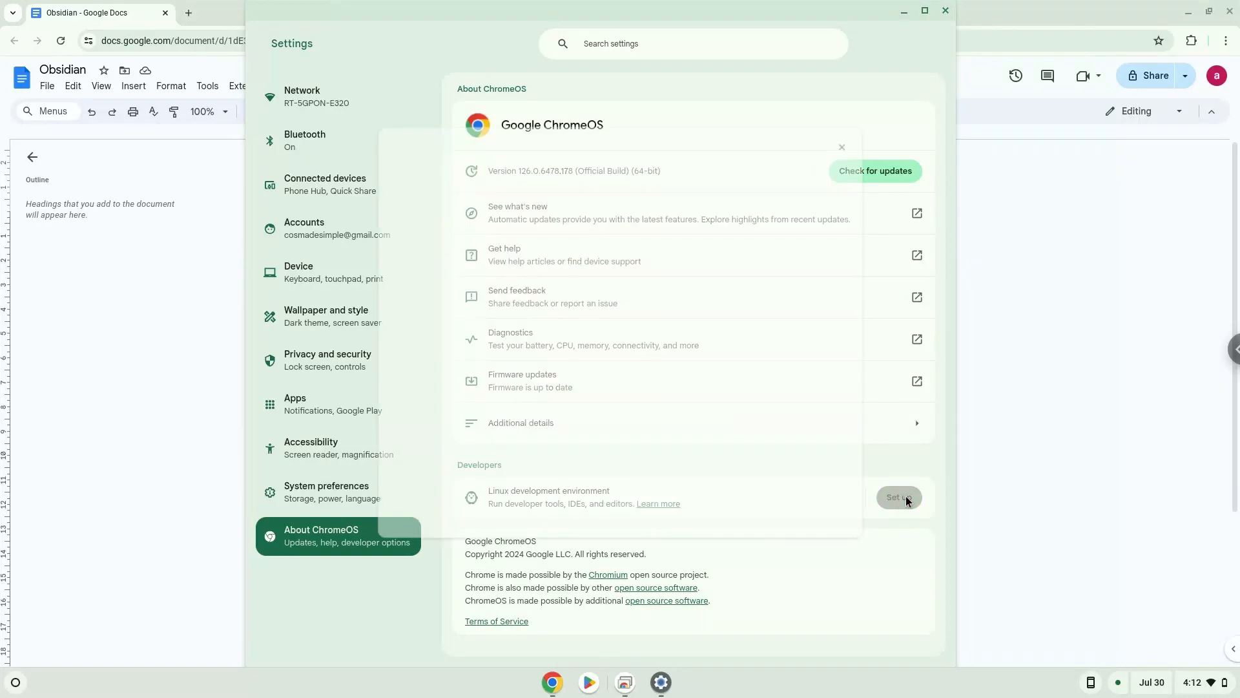
Install the Linux environment with the recommended 10.0 GB disk size
click(899, 498)
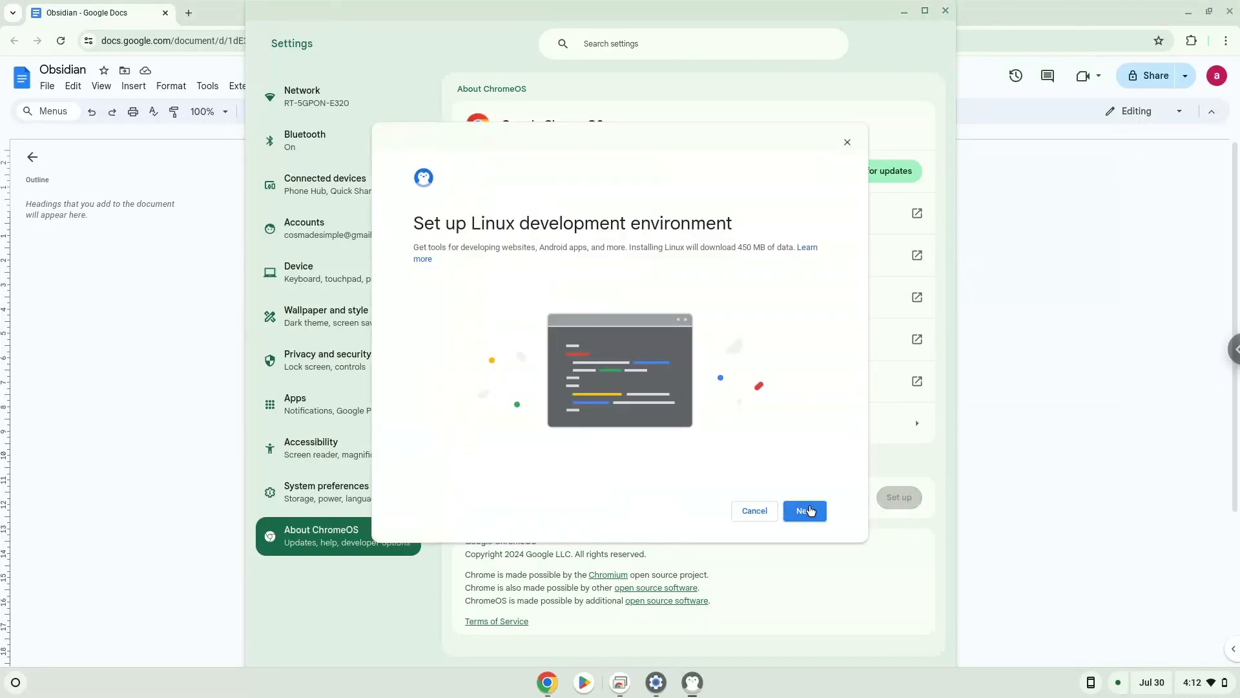
click(804, 510)
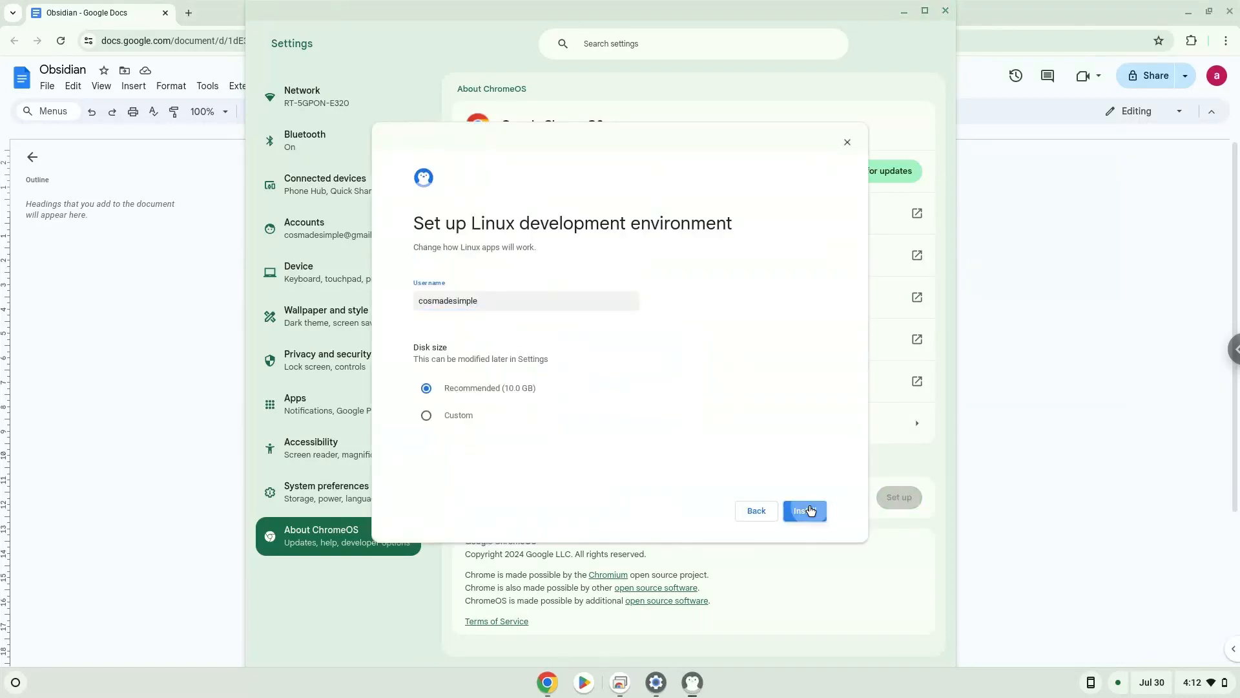
click(804, 510)
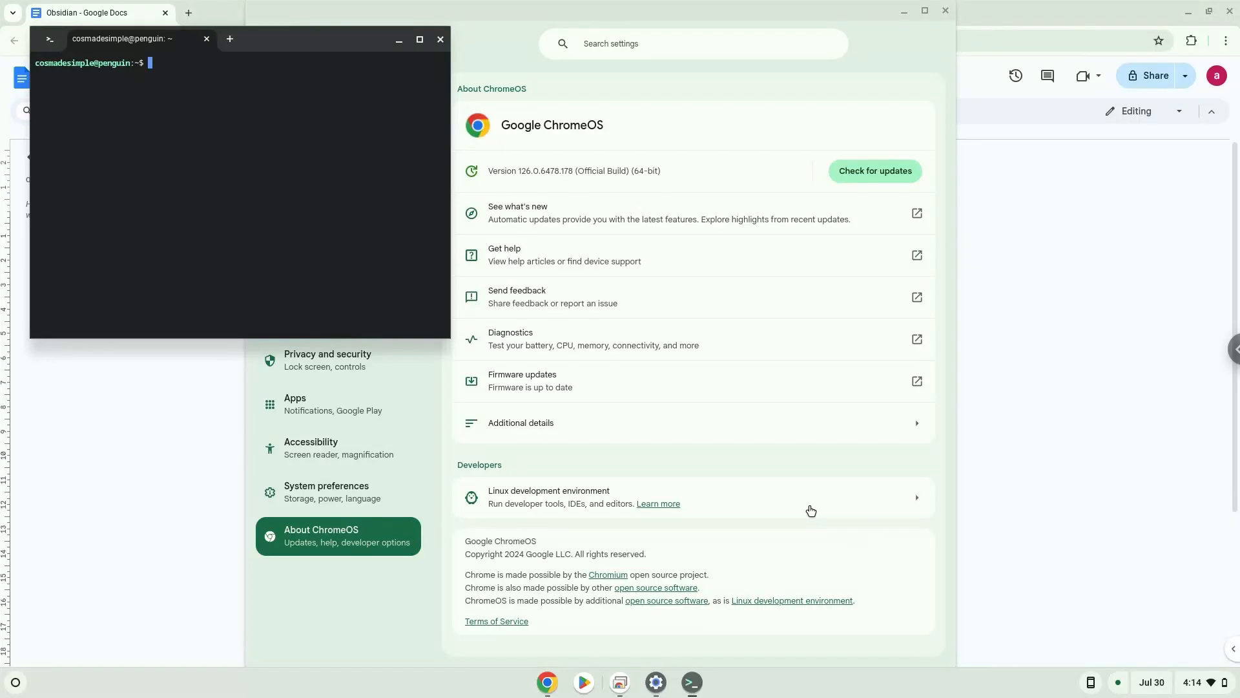
mouse_move(446, 58)
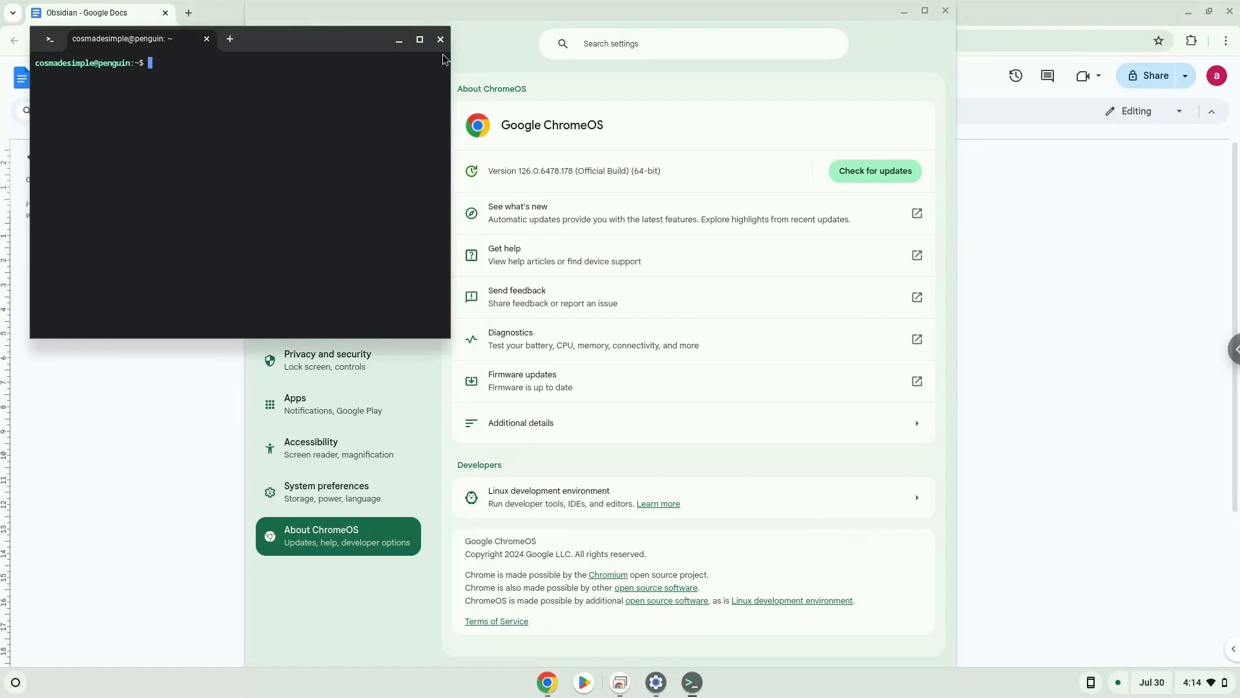
Close the new terminal and Settings windows, leaving the Obsidian document visible
click(440, 40)
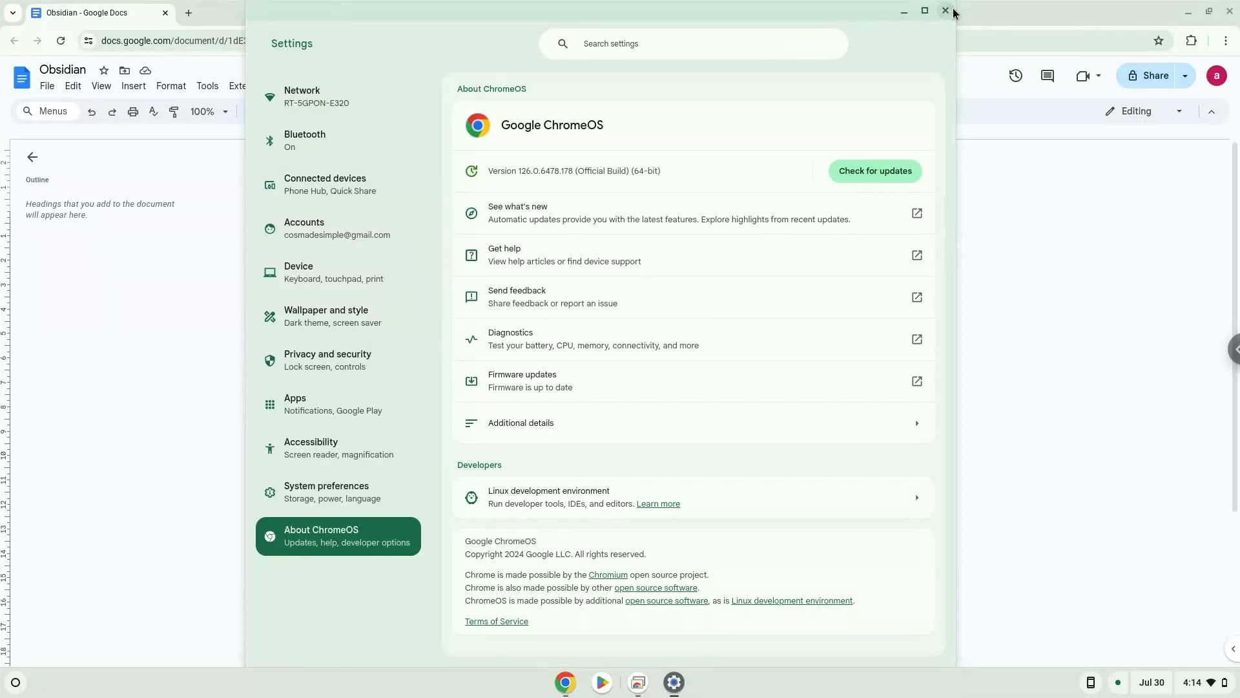
click(946, 10)
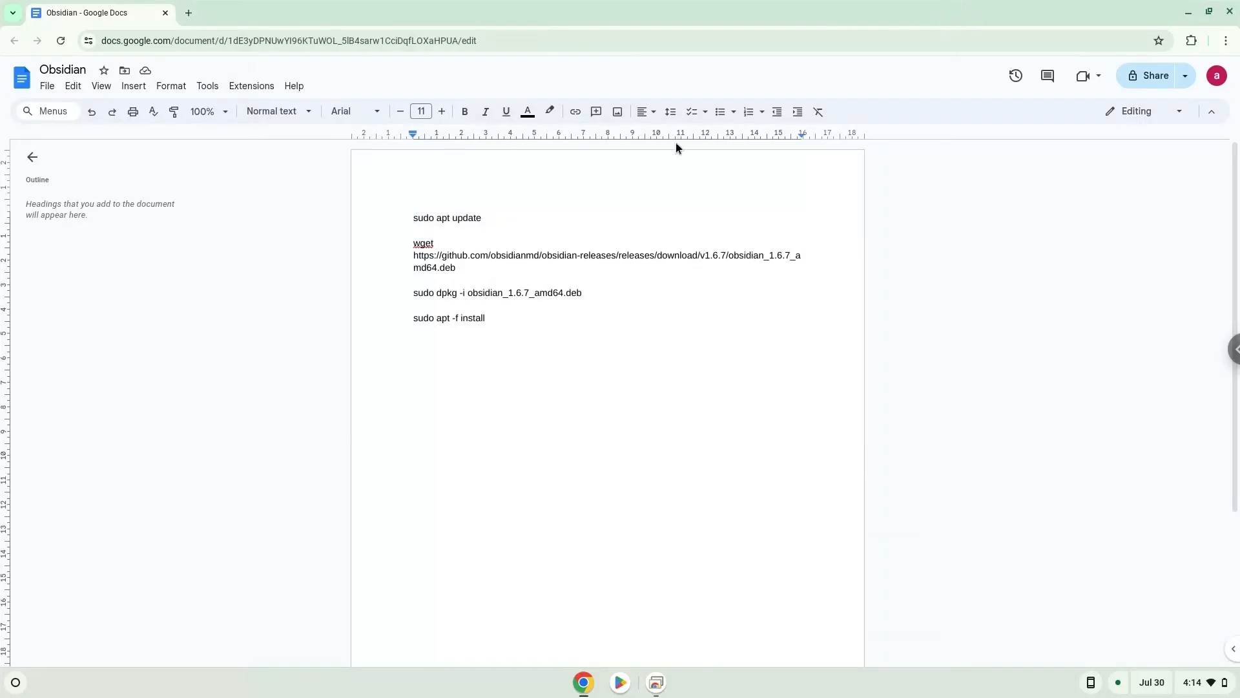
mouse_move(453, 219)
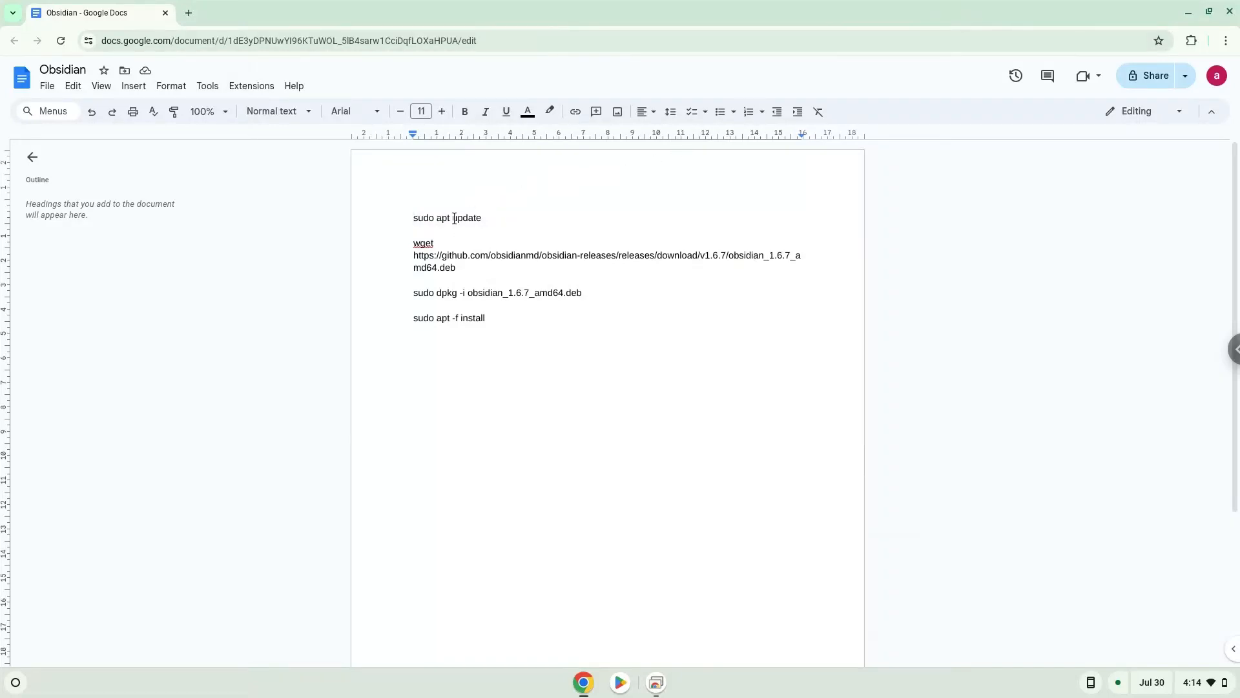
Copy the 'sudo apt update' line and bring up the app launcher
right_click(447, 217)
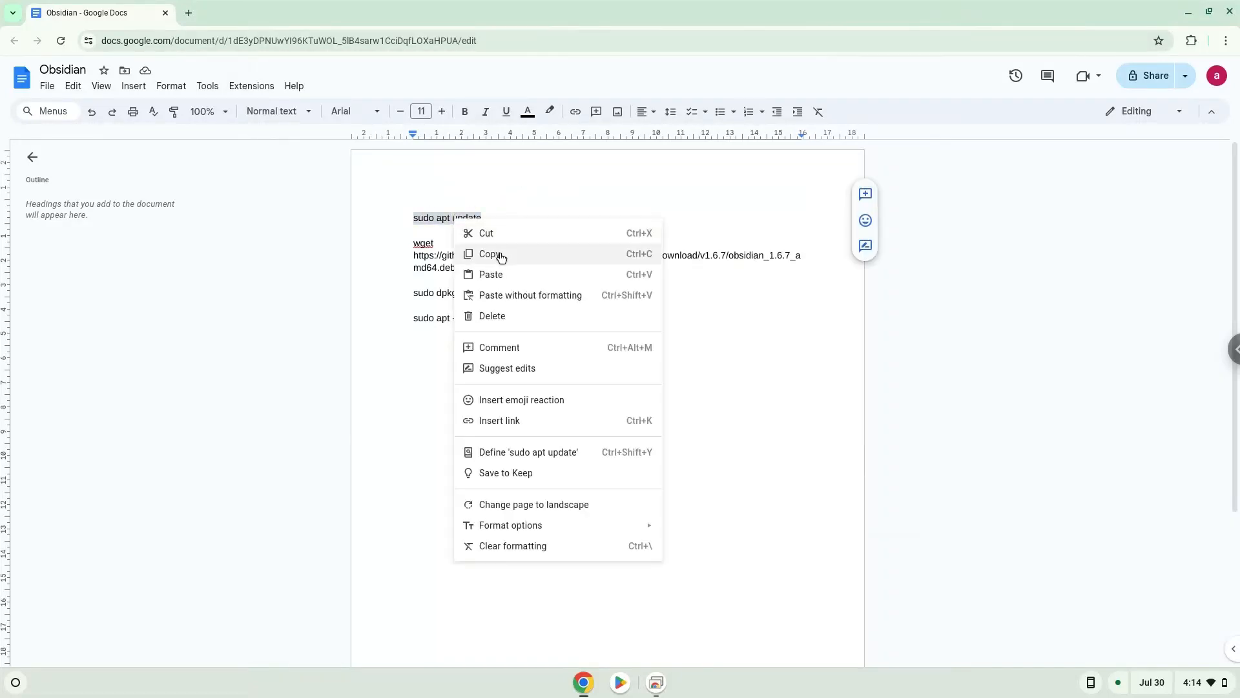
click(491, 253)
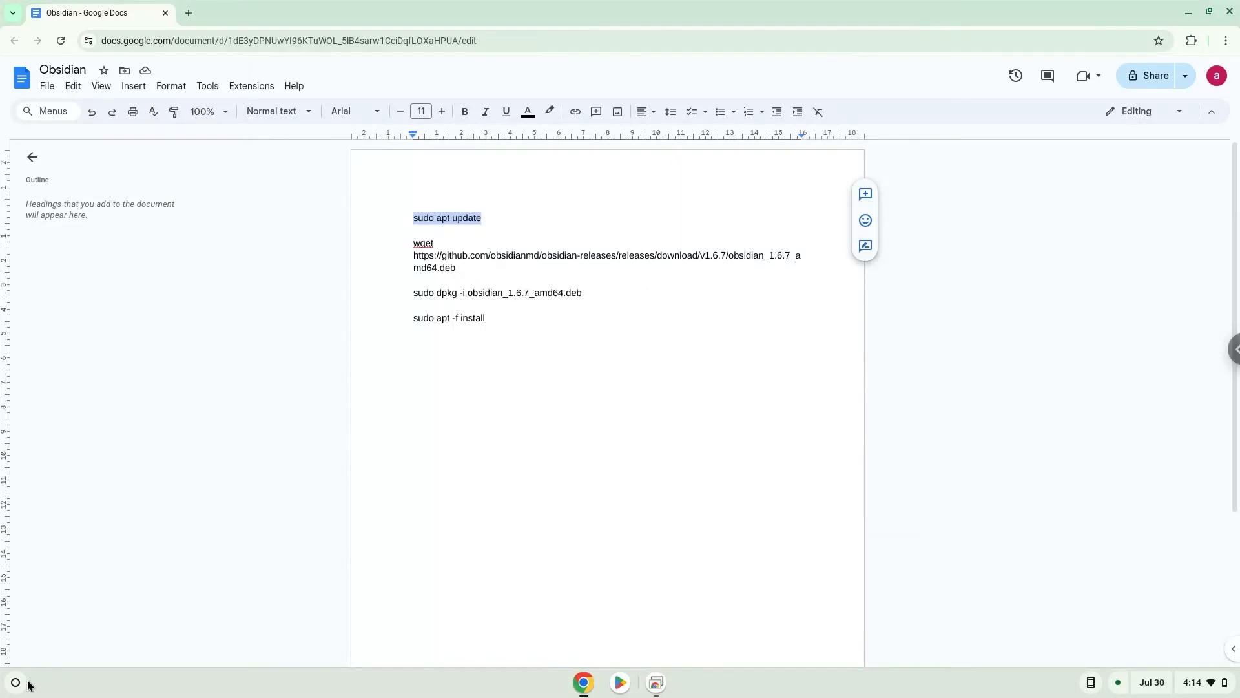
click(15, 682)
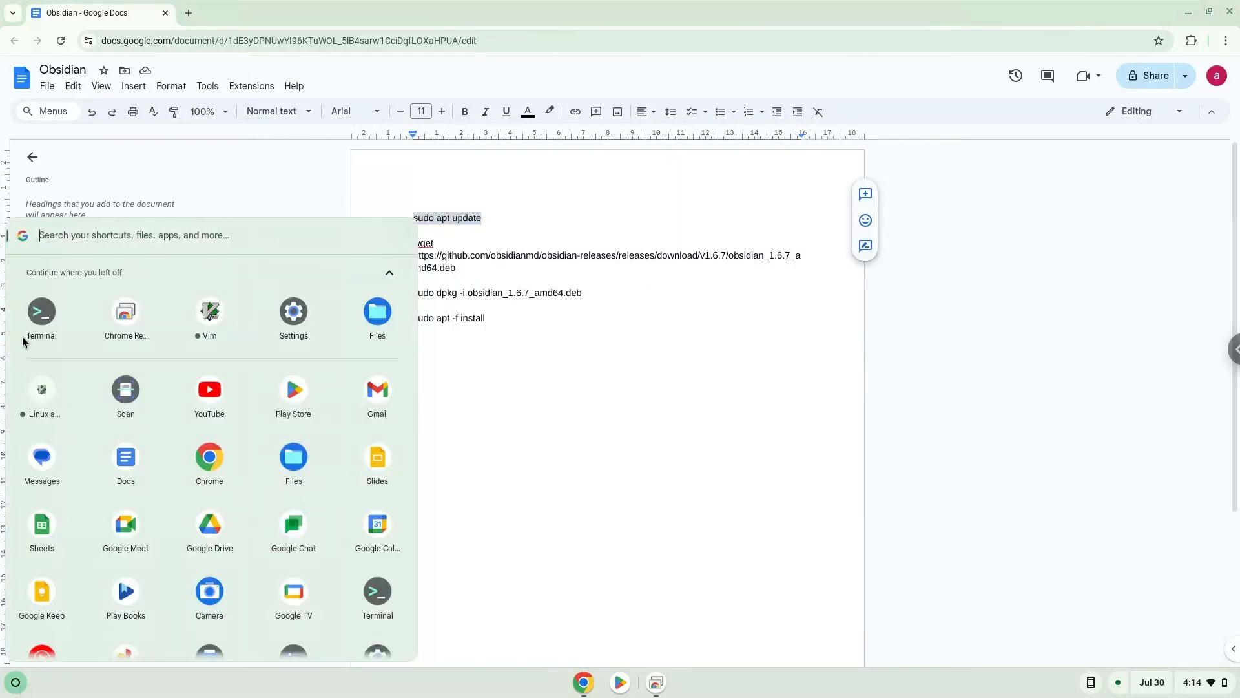
Launch Terminal into the penguin shell and run 'sudo apt update'
click(41, 315)
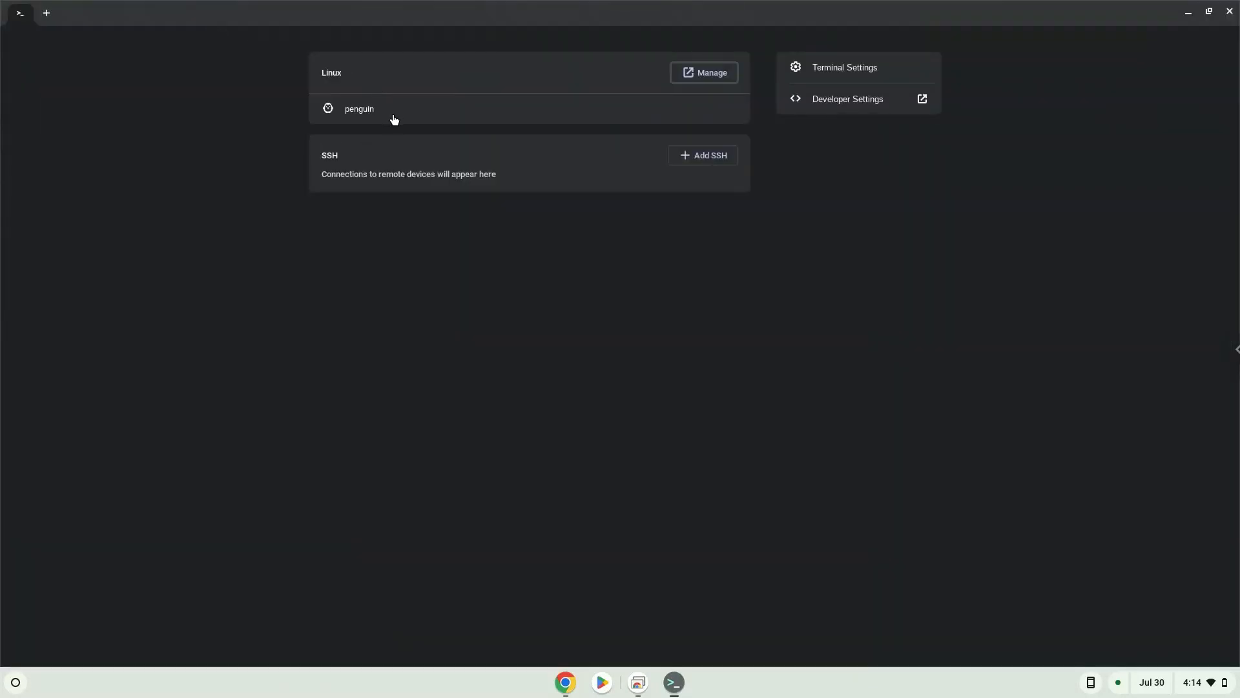
click(357, 109)
text(sudo apt update)
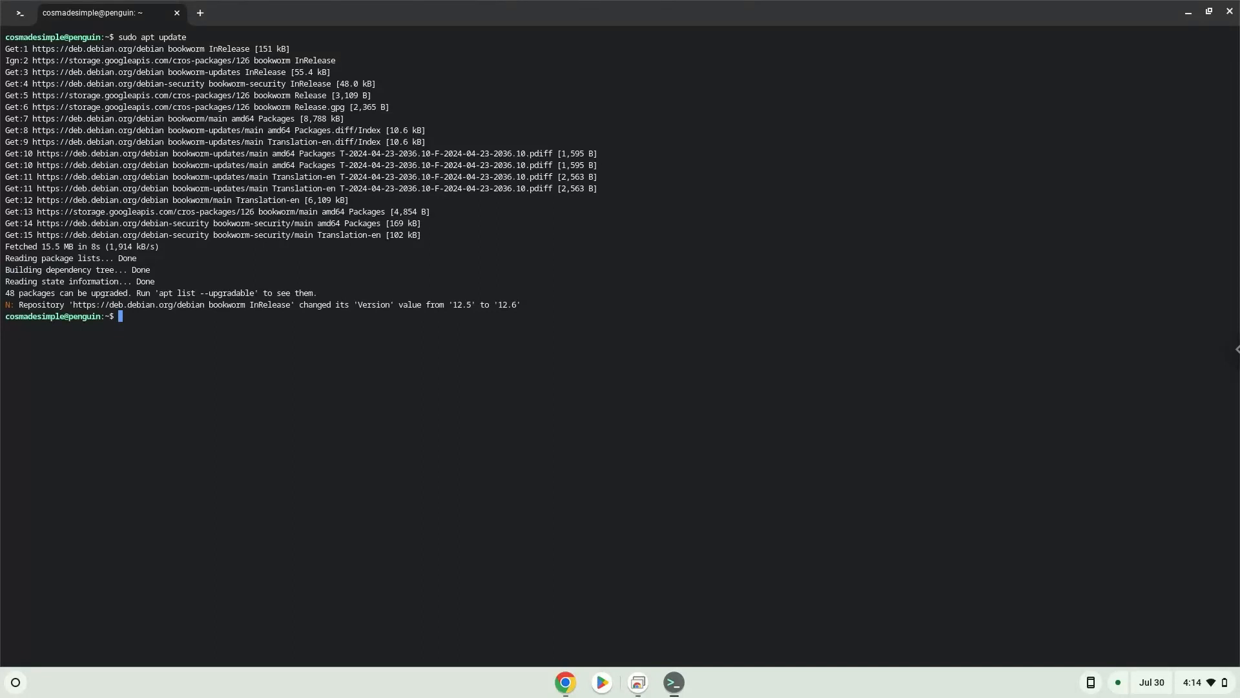
mouse_move(565, 681)
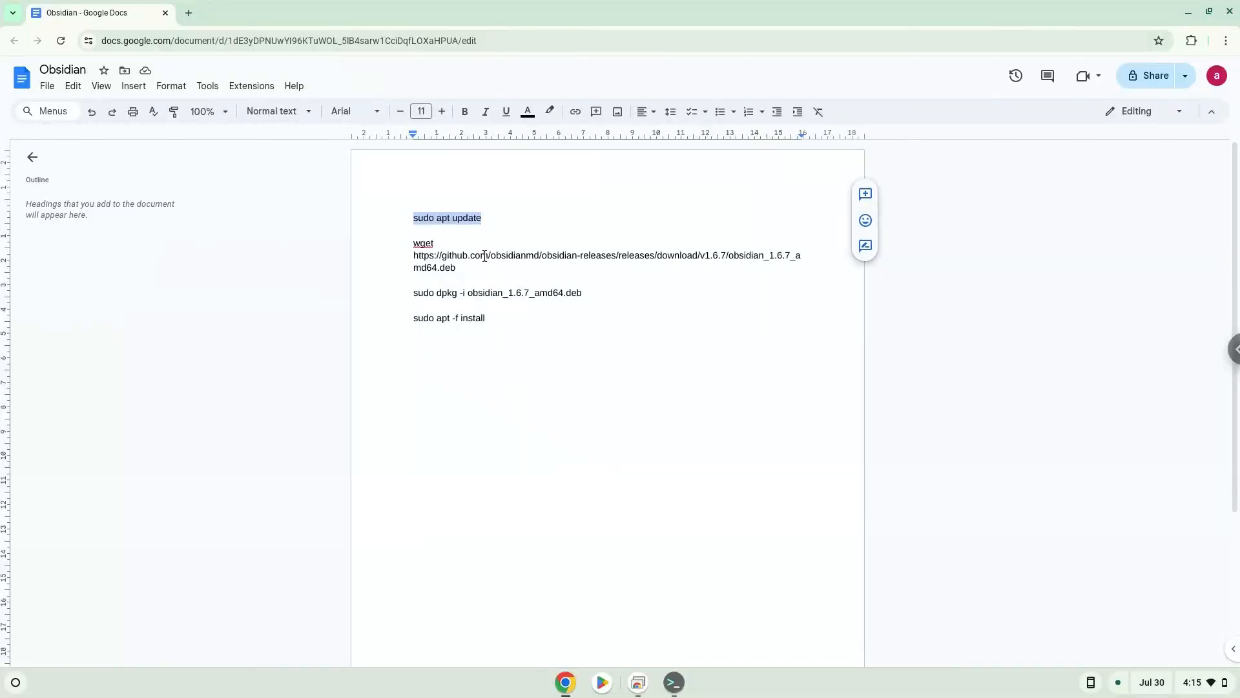
Copy the wget line with the Obsidian 1.6.7 download link
right_click(484, 254)
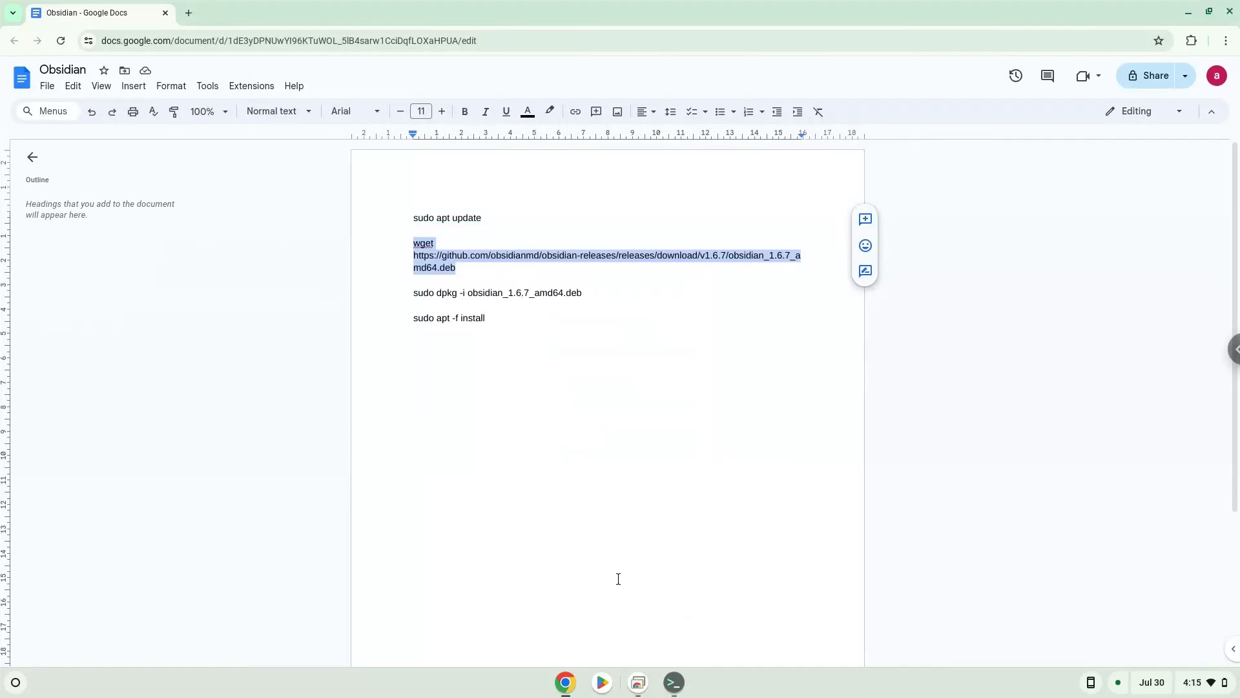
click(673, 681)
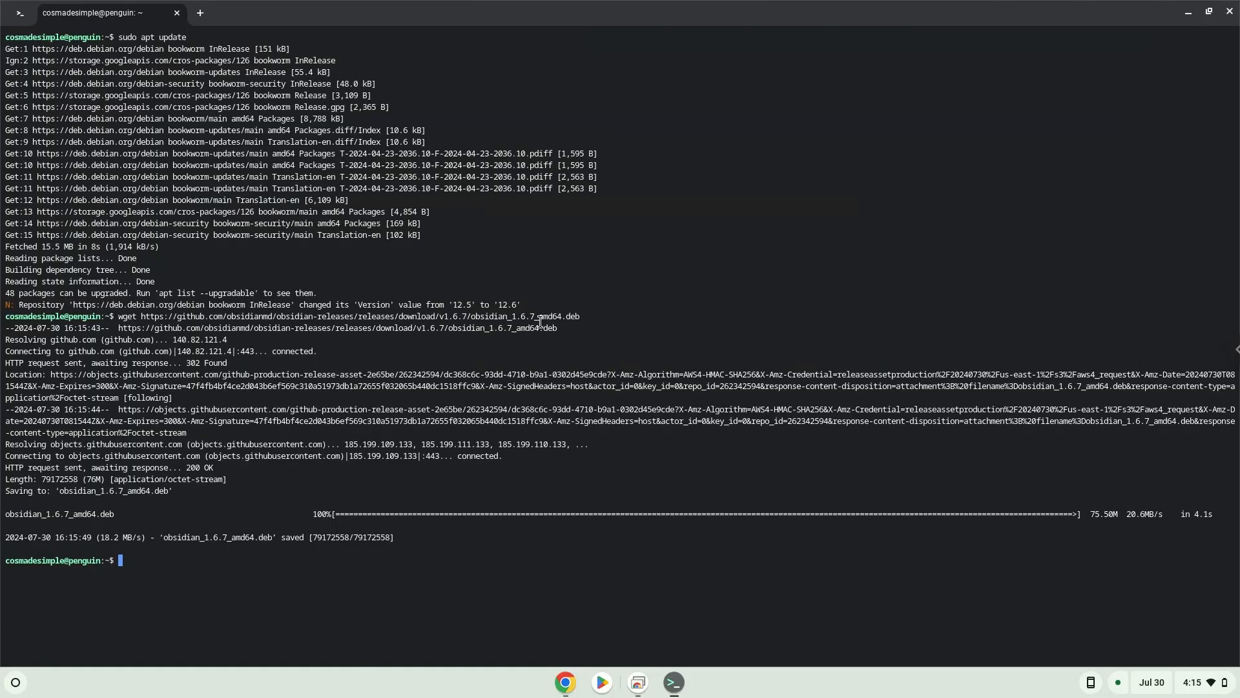
mouse_move(564, 683)
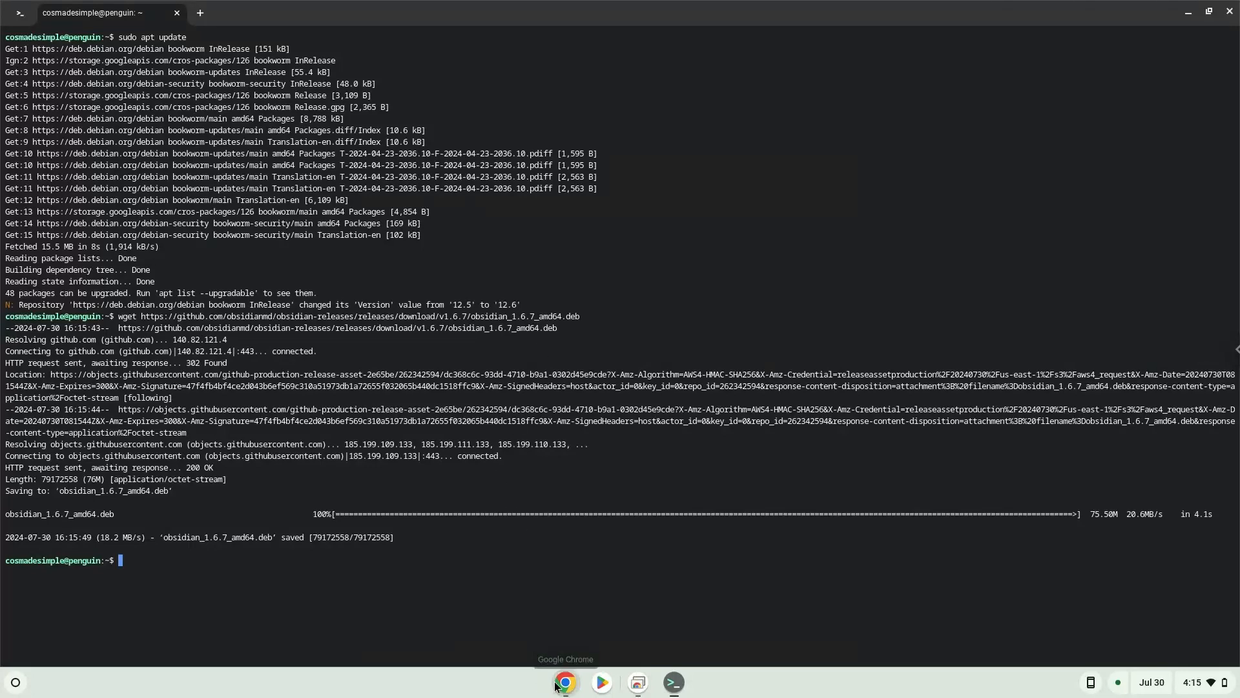
Copy the 'sudo dpkg -i obsidian_1.6.7_amd64.deb' line and return to Terminal
click(565, 682)
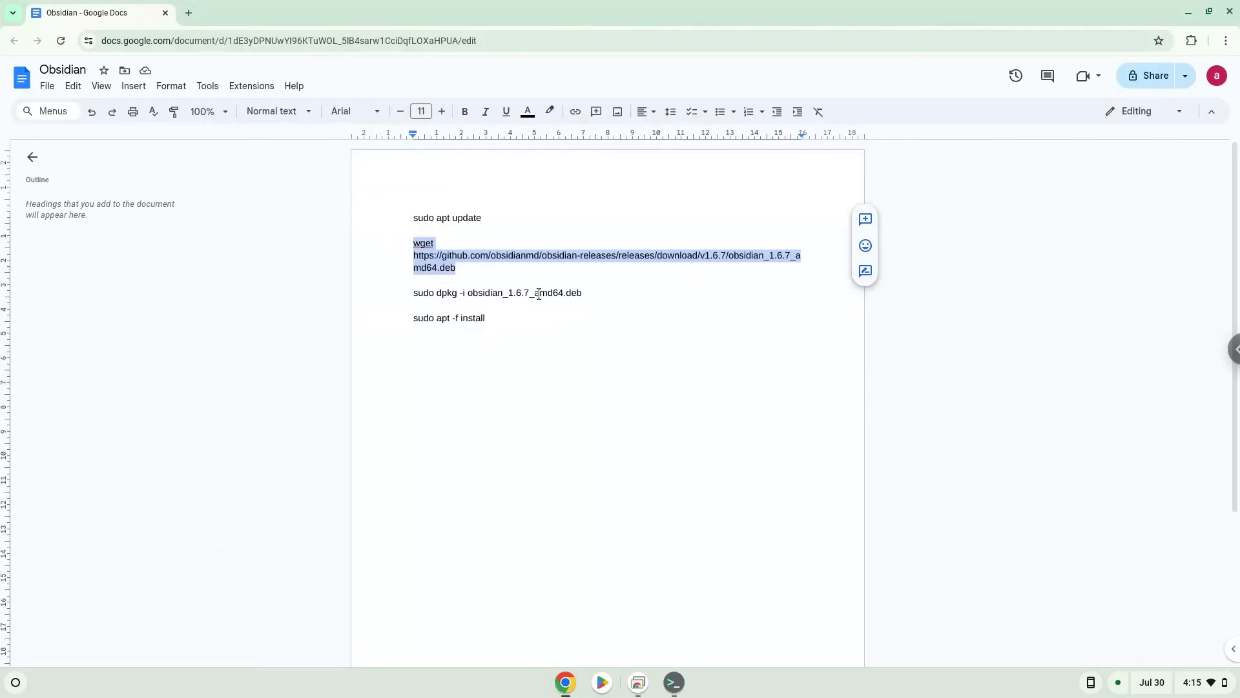
right_click(496, 292)
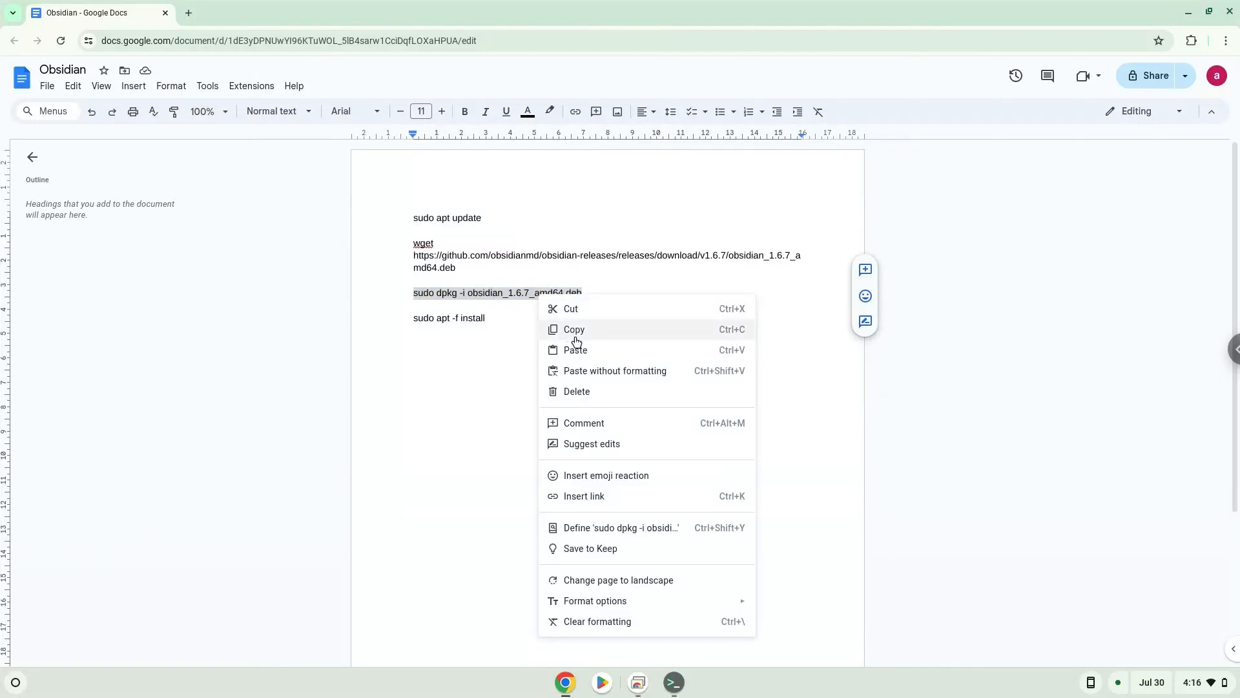
click(574, 329)
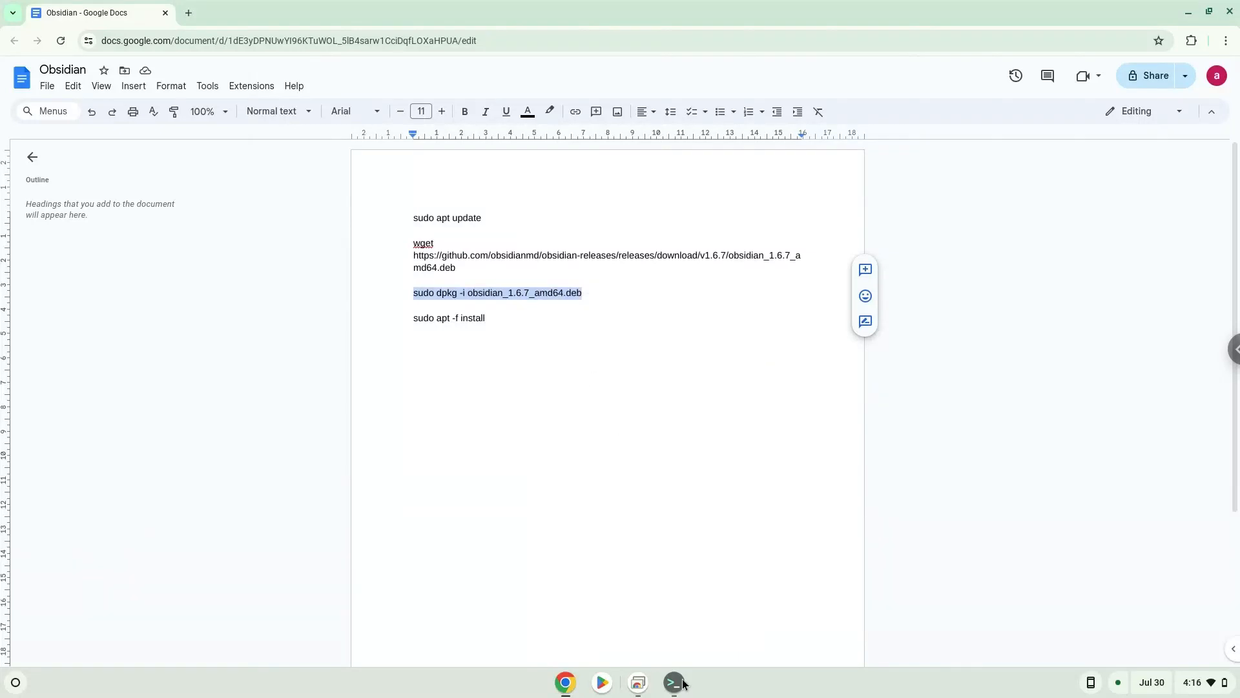
click(671, 682)
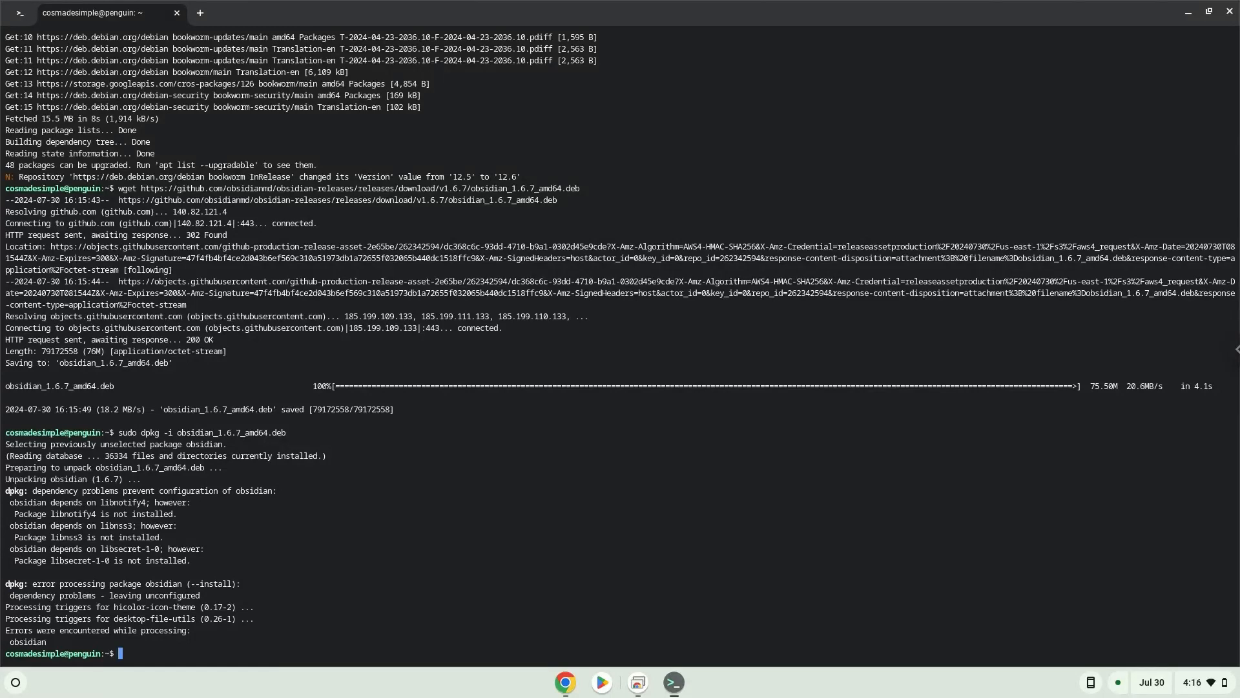
mouse_move(573, 682)
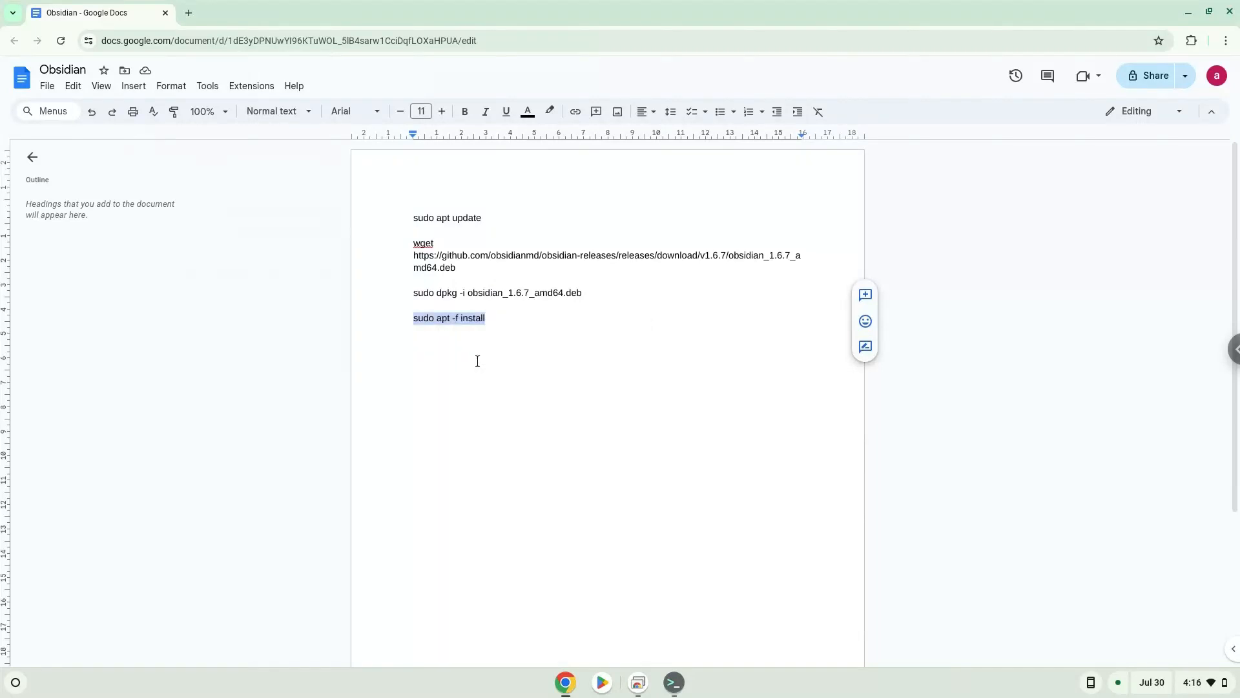
Return to Terminal with the 'sudo apt -f install' line copied
click(672, 682)
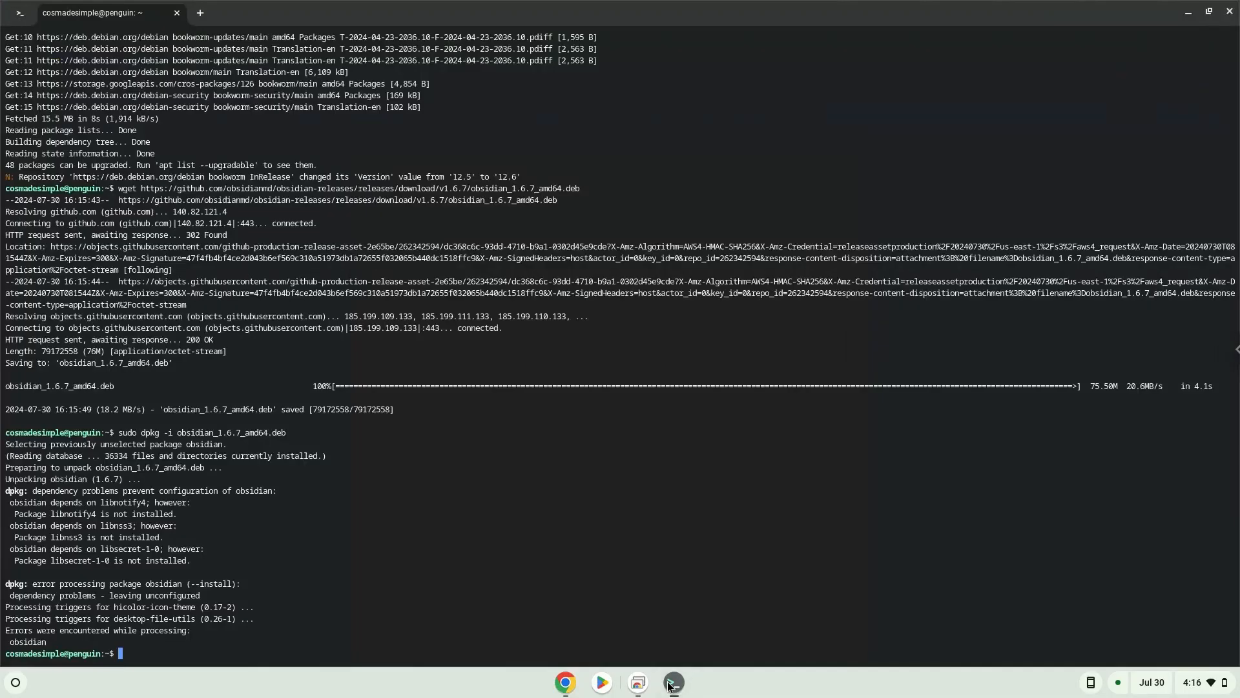
Run 'sudo apt -f install', answer Y to set up Obsidian 1.6.7, and show the launcher
text(sudo apt -f install)
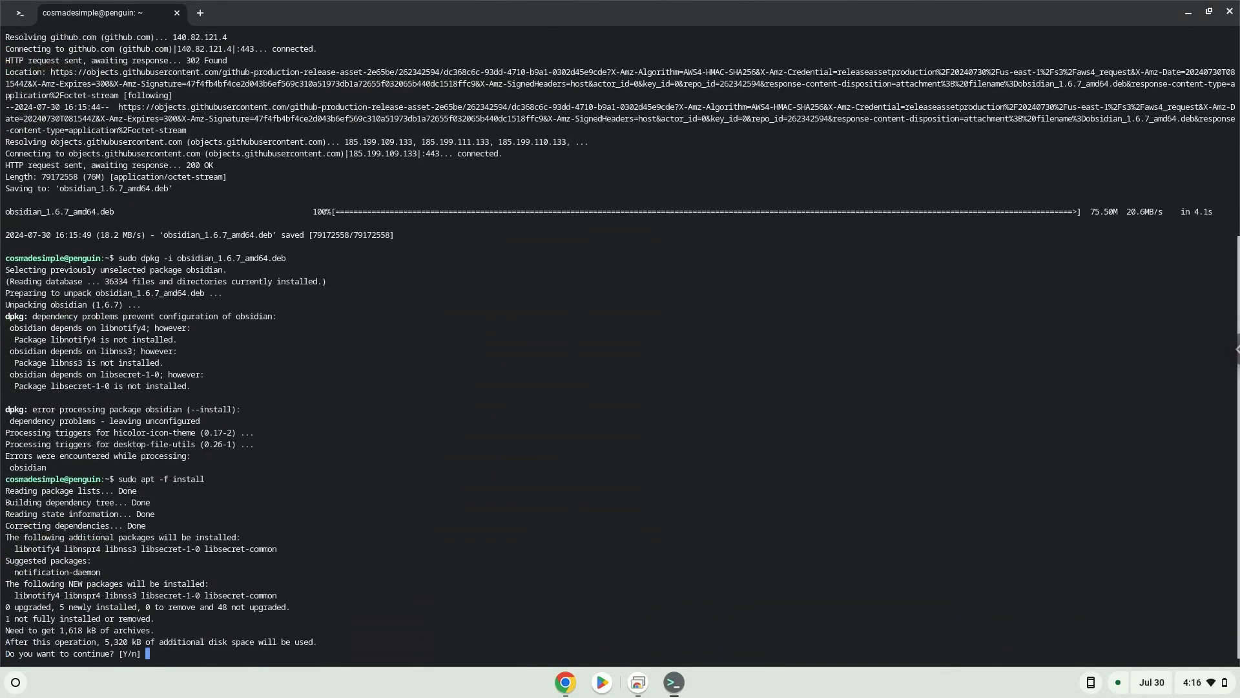
text(Y)
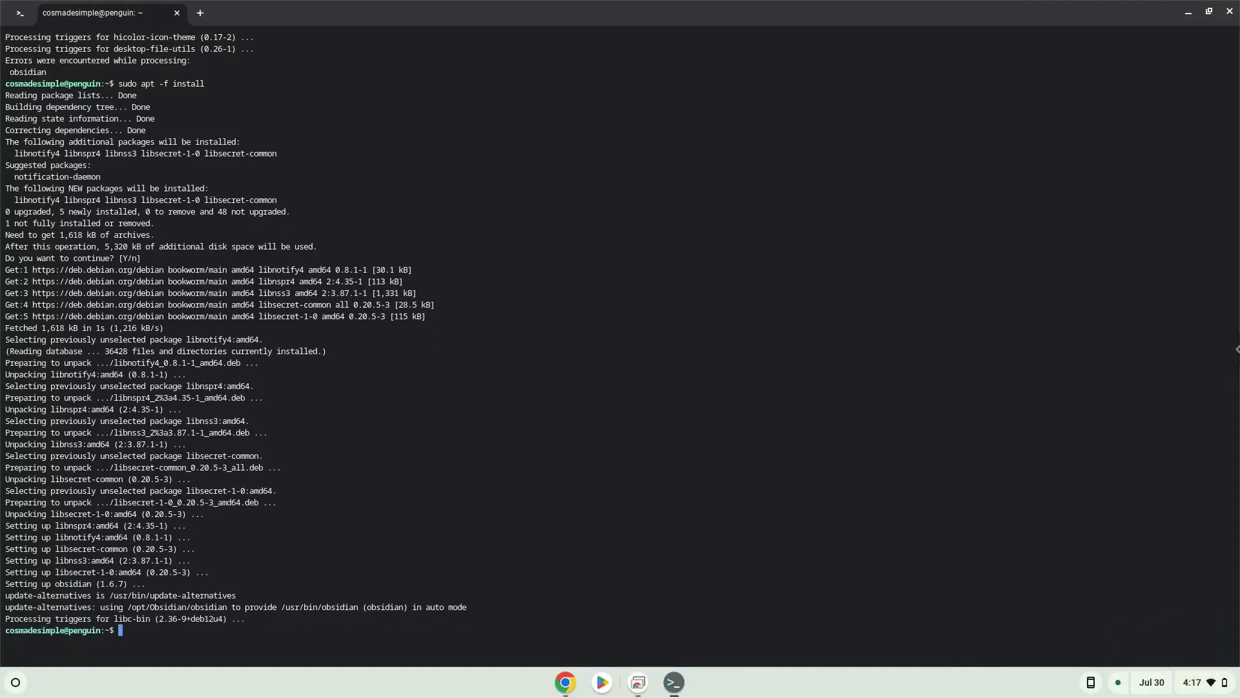
mouse_move(850, 354)
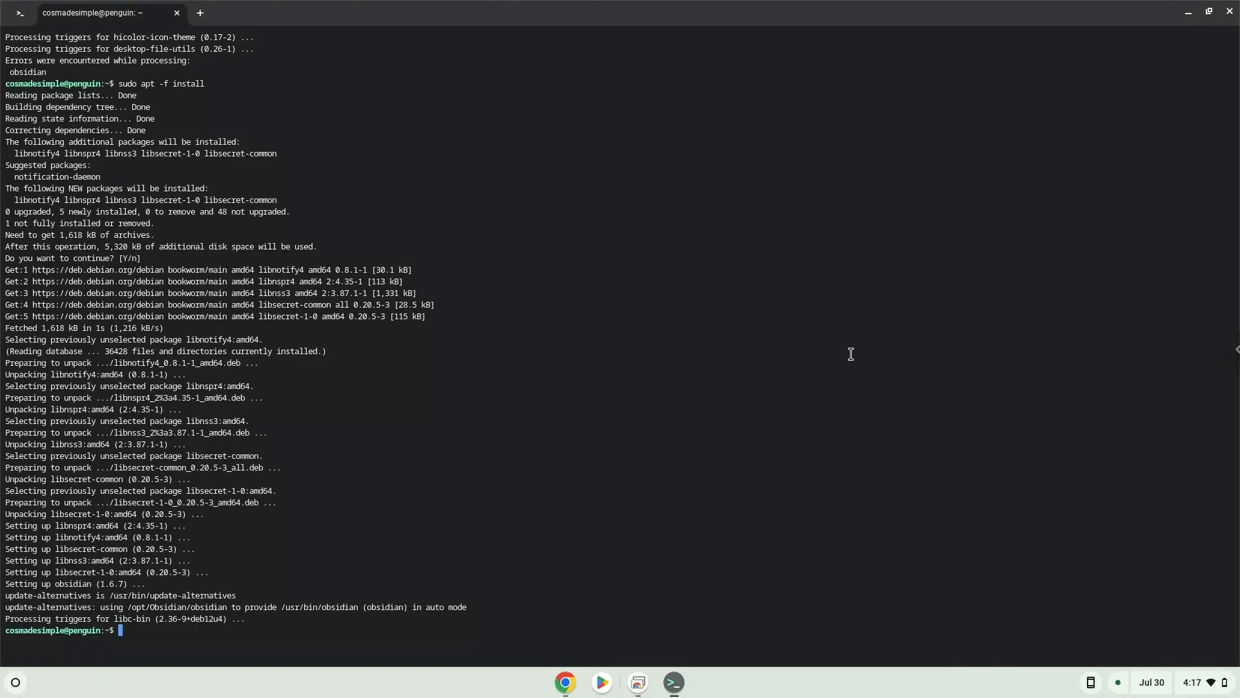
mouse_move(1229, 12)
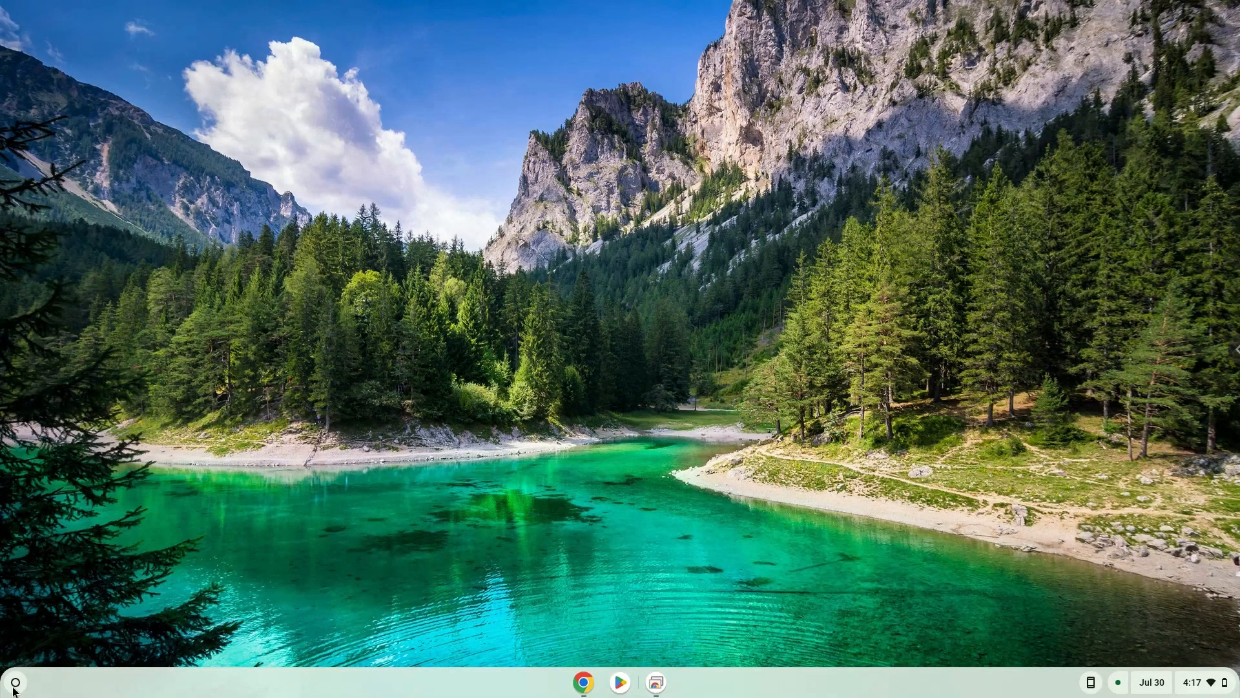
click(14, 681)
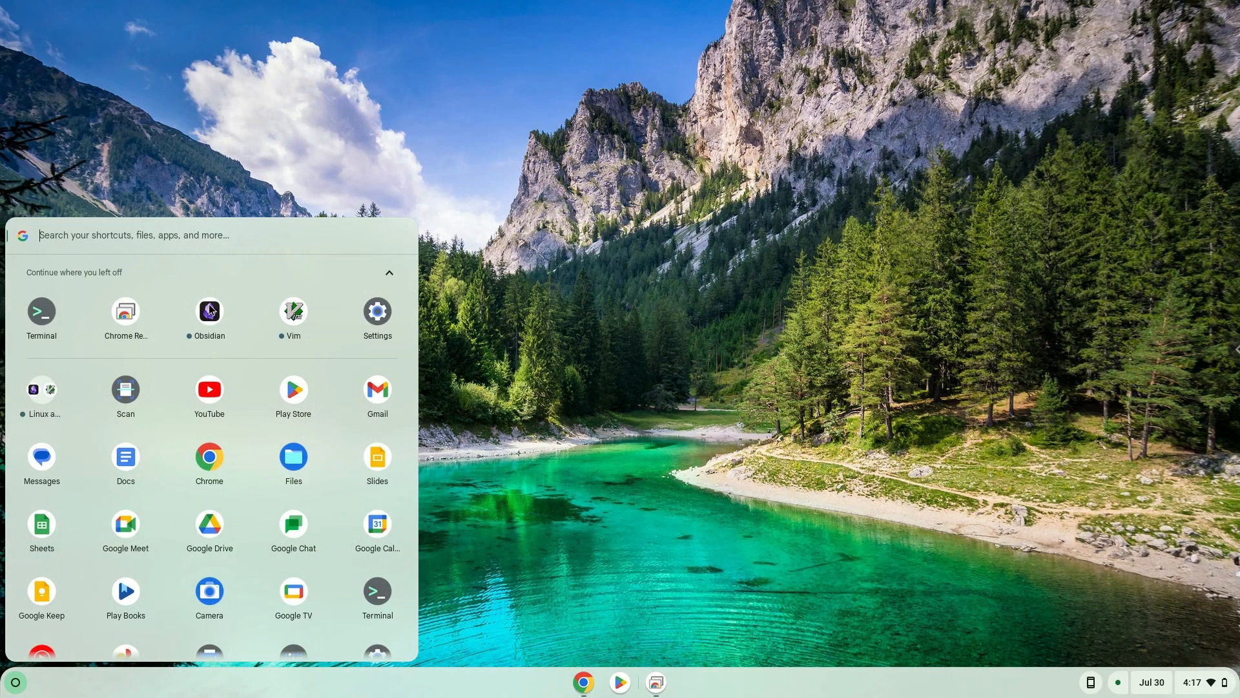